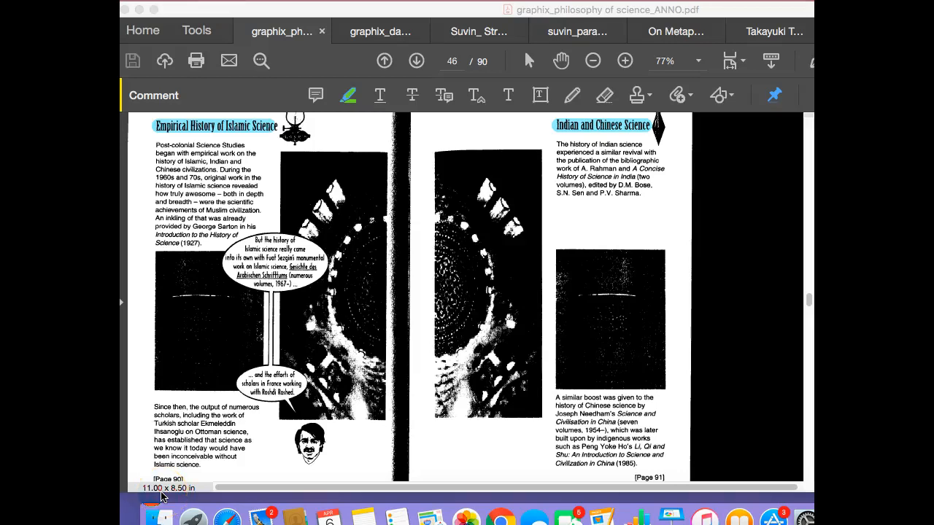
- Page forward past the civilizational science spread to the Tawheed and Khalifah pages 94–95
click(318, 456)
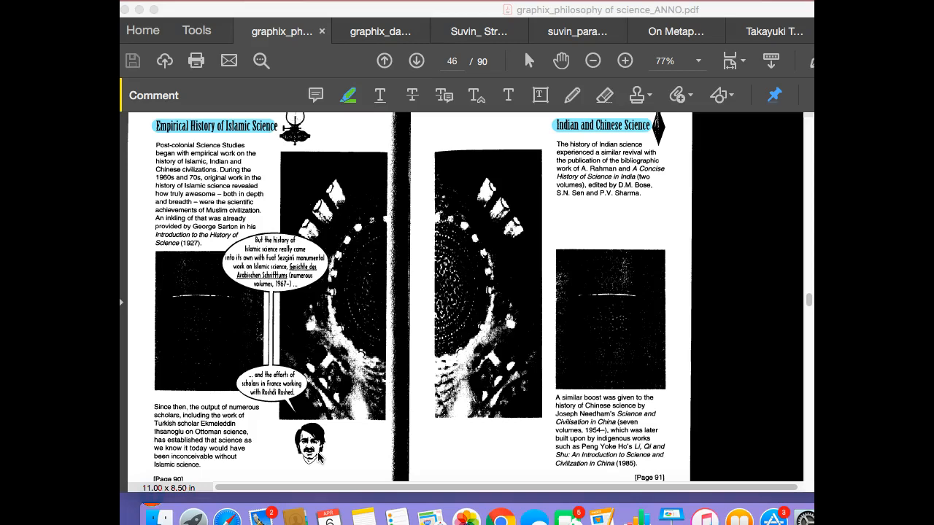
click(464, 383)
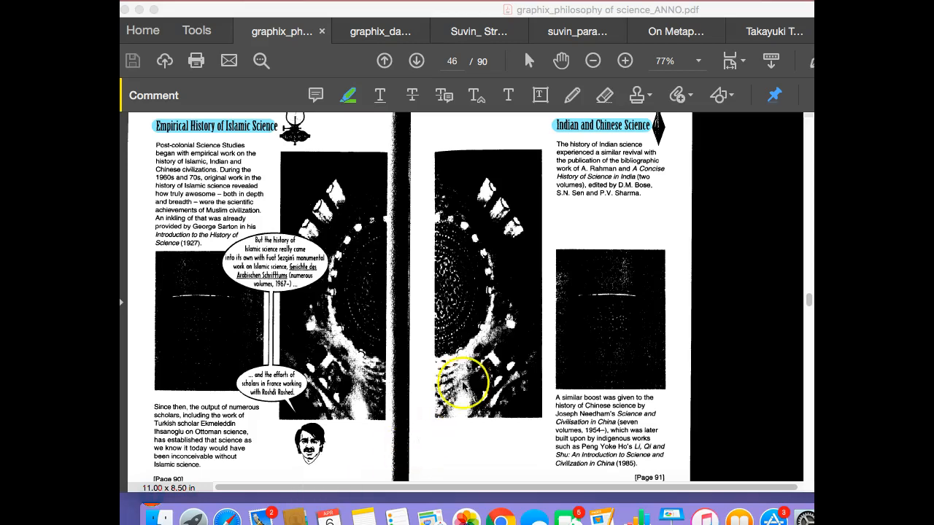
click(416, 60)
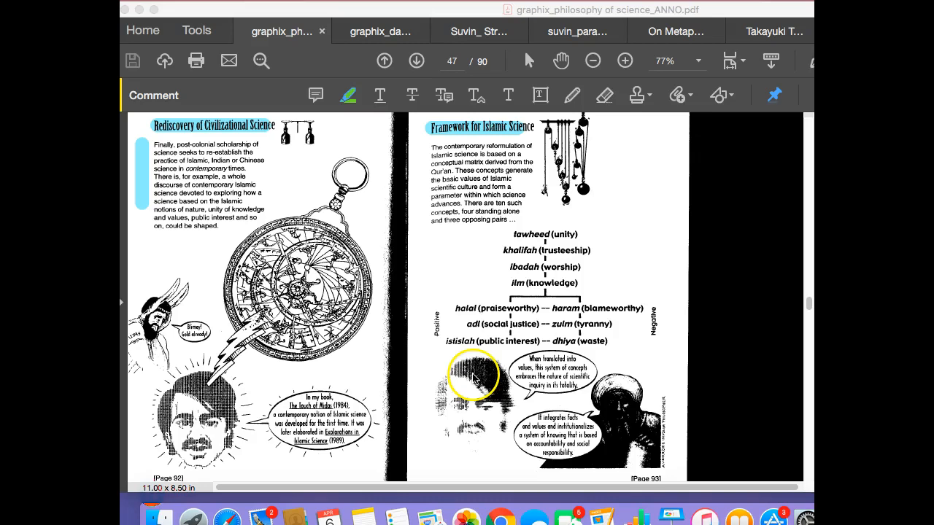
click(416, 61)
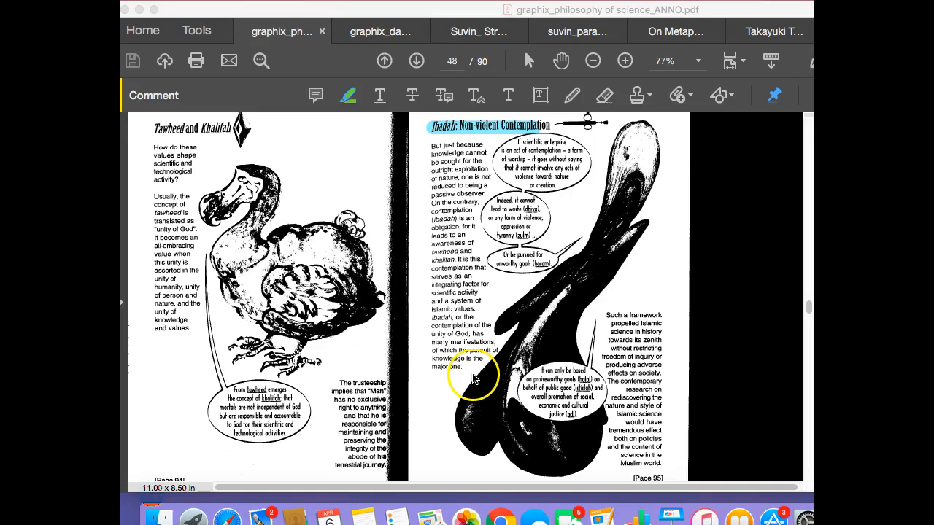
- Advance four spreads, through Indian science and views of nature, to comic pages 102–103
click(416, 61)
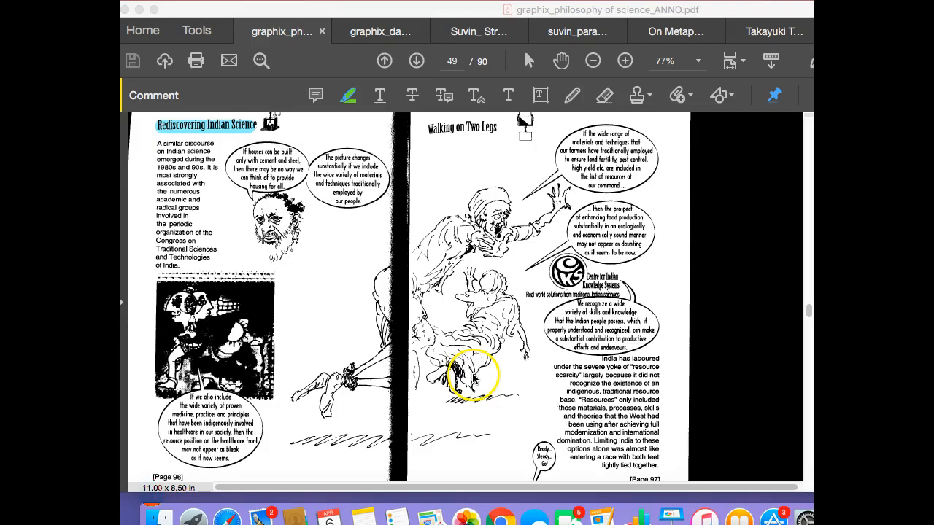
click(416, 61)
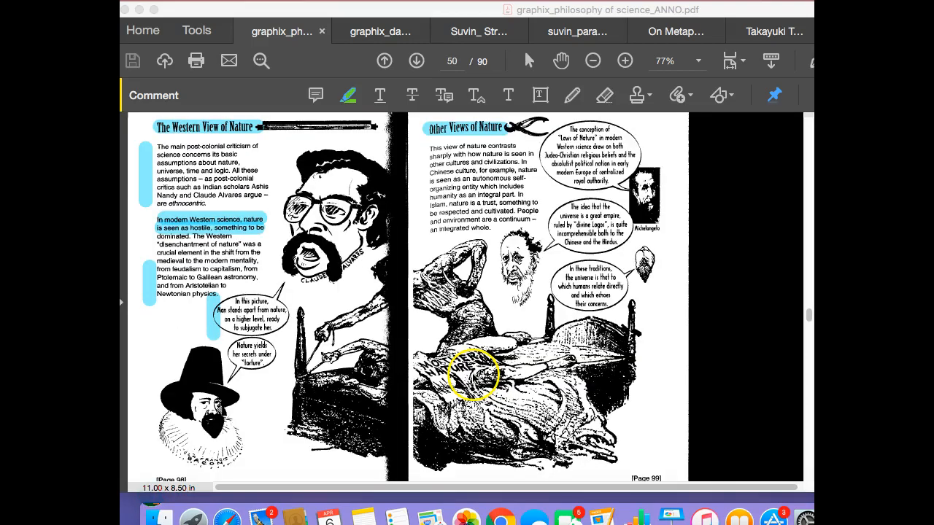
click(417, 61)
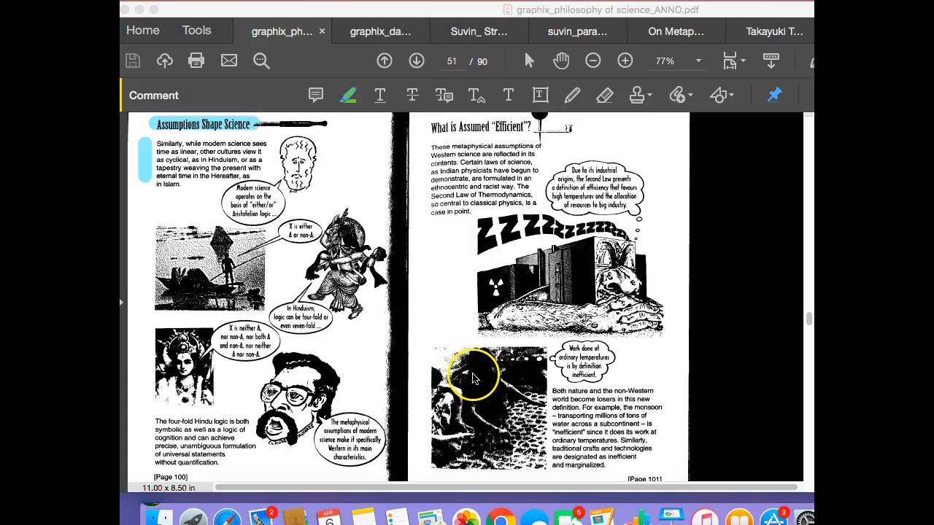
click(417, 61)
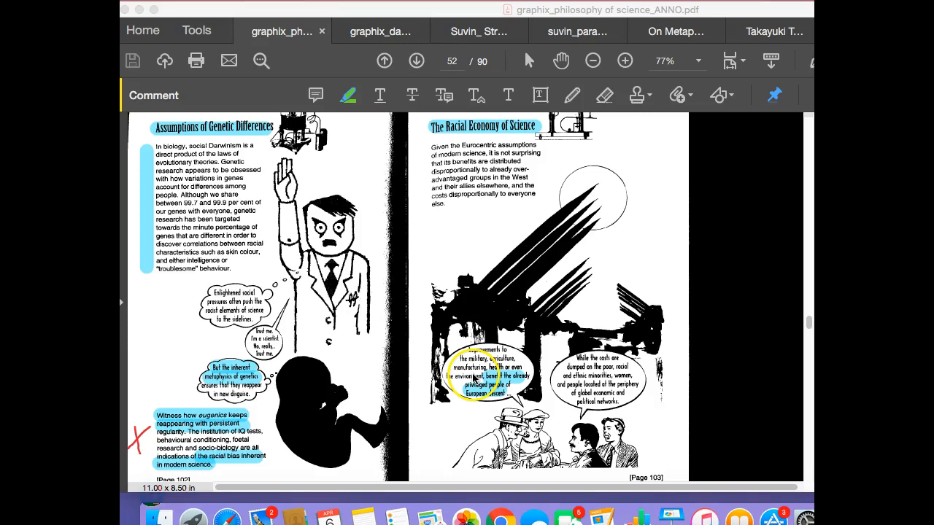
- Turn to The Myth of Neutrality spread on comic pages 104–105
click(417, 60)
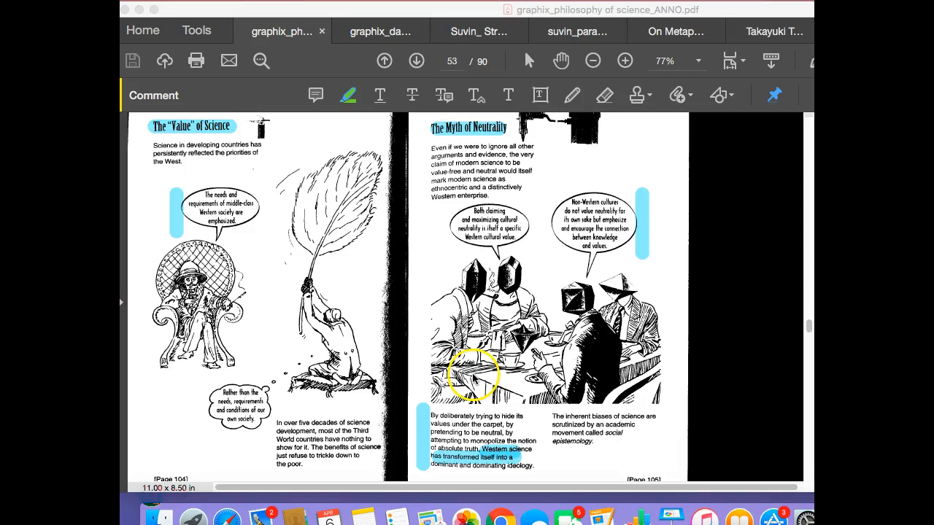
- Page through the Social Epistemology pages to the Science Communication spread
click(417, 60)
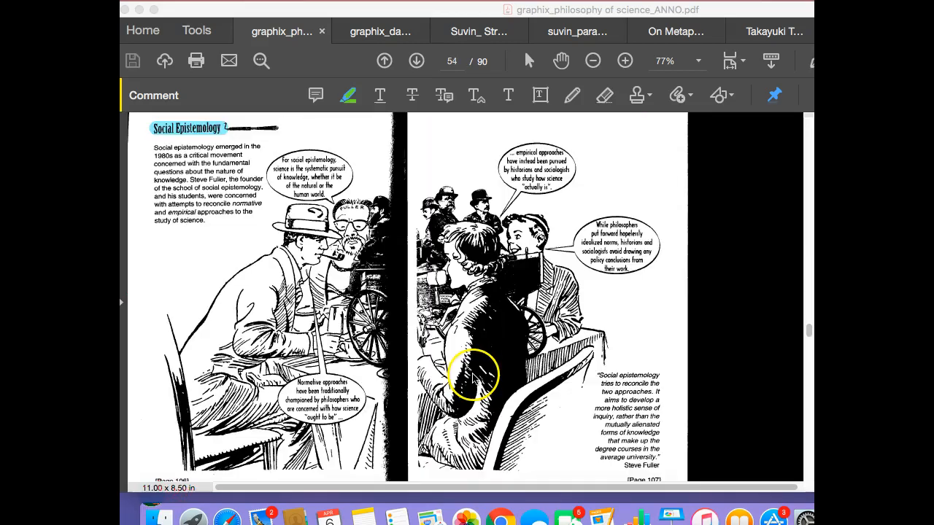
click(415, 61)
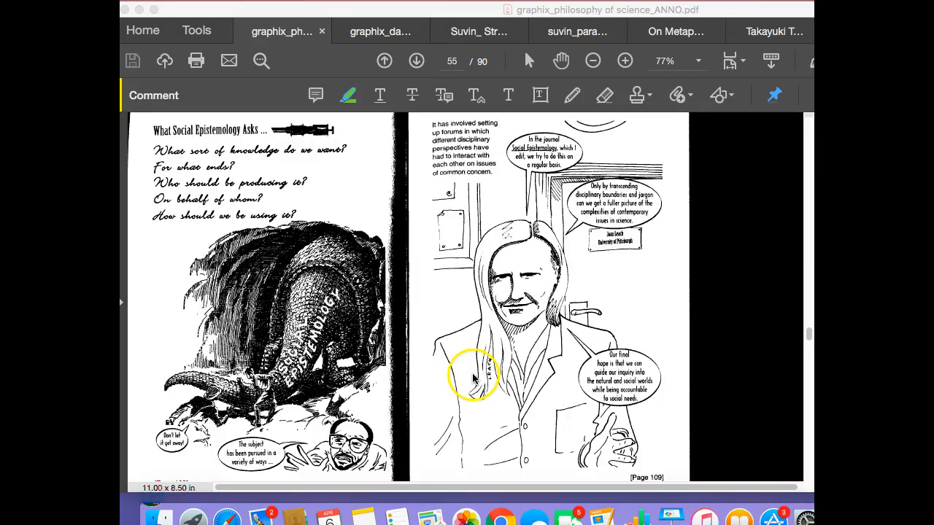
click(417, 61)
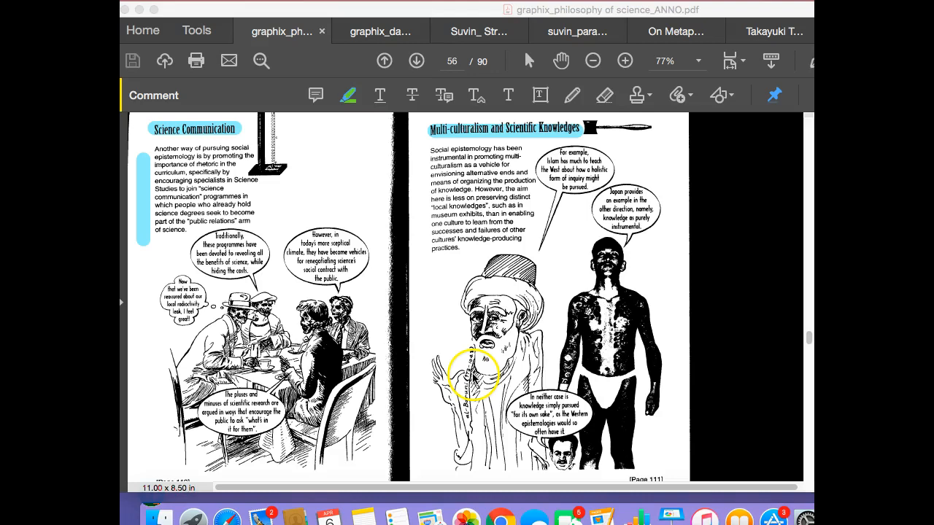
- Advance through the Science Wars pages to Corporate Funding of Research, pages 126–127
click(417, 61)
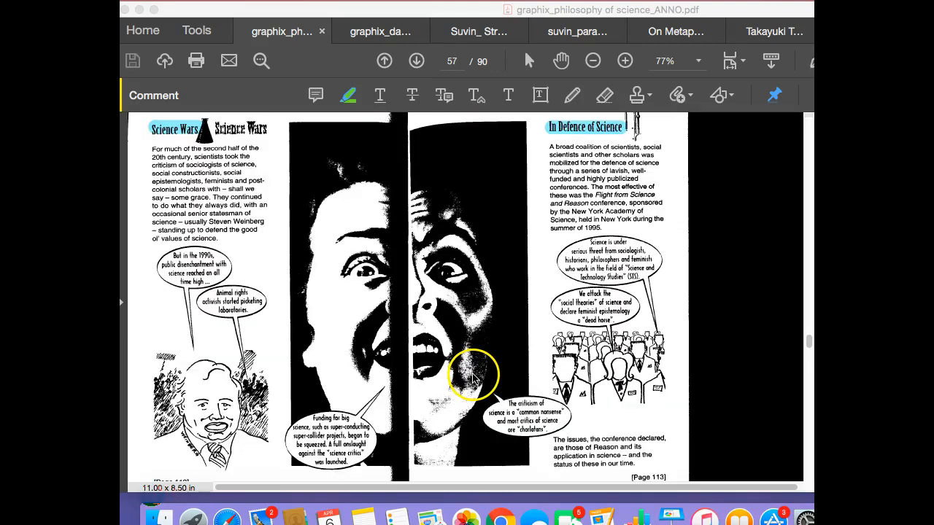
click(416, 60)
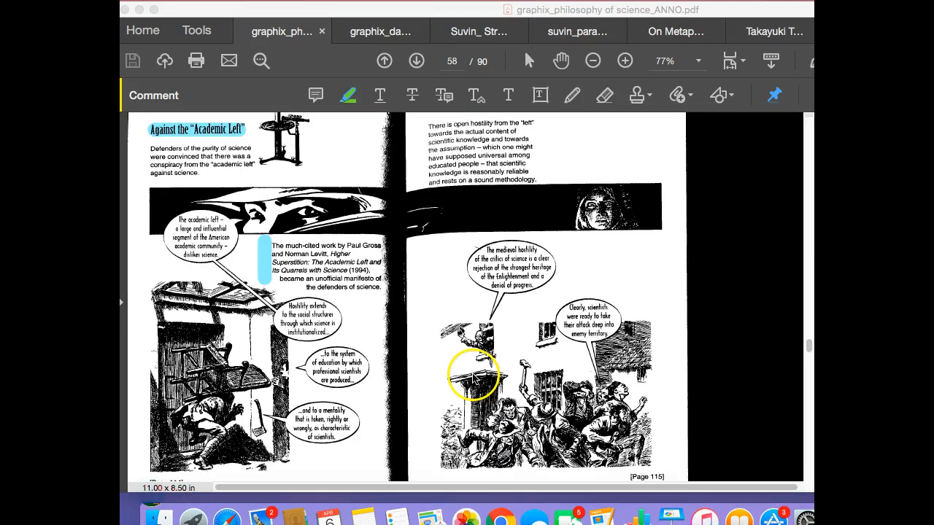
click(417, 60)
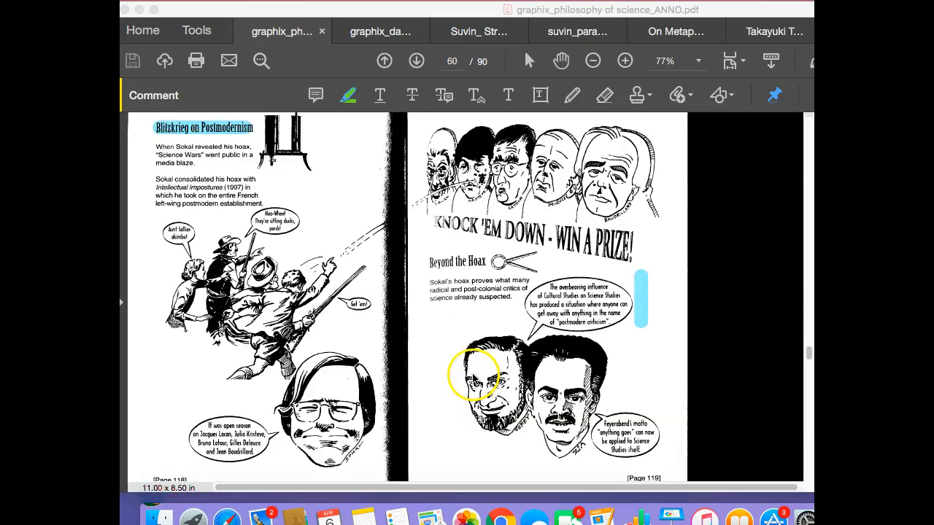
click(417, 61)
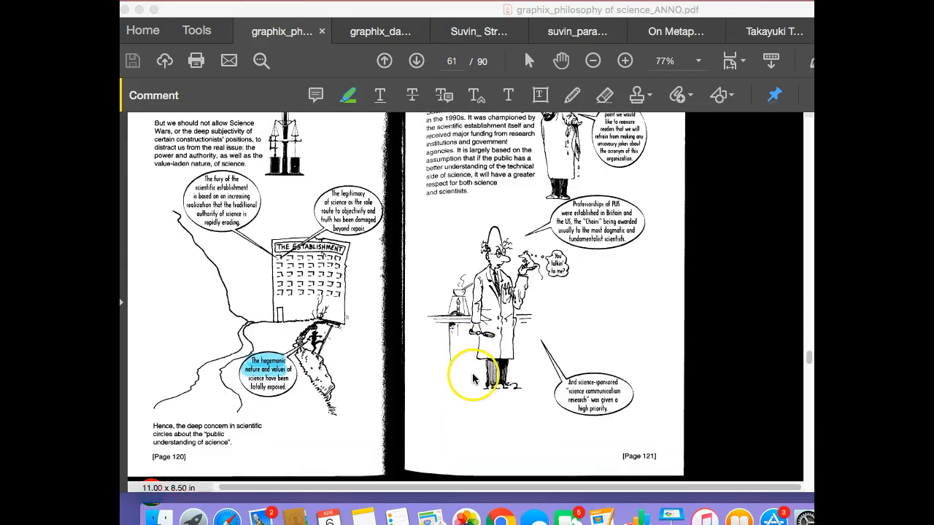
click(416, 61)
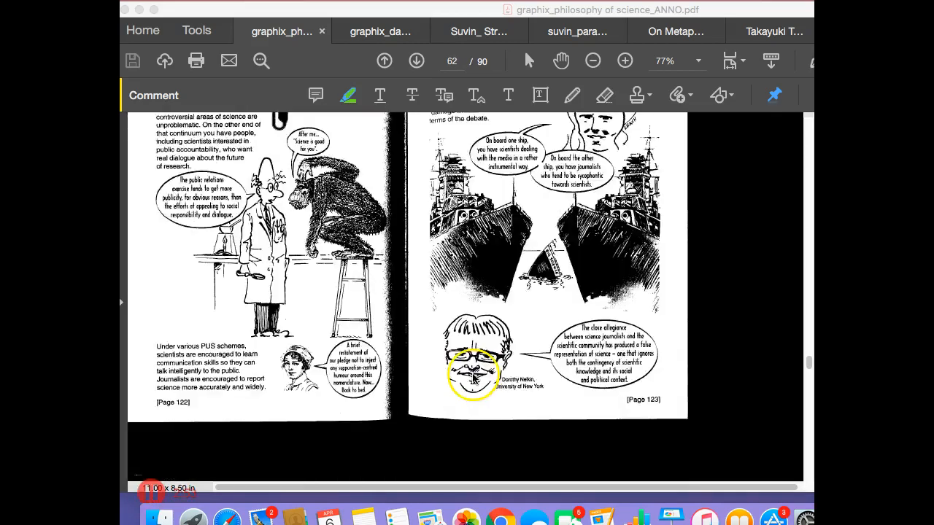
click(416, 60)
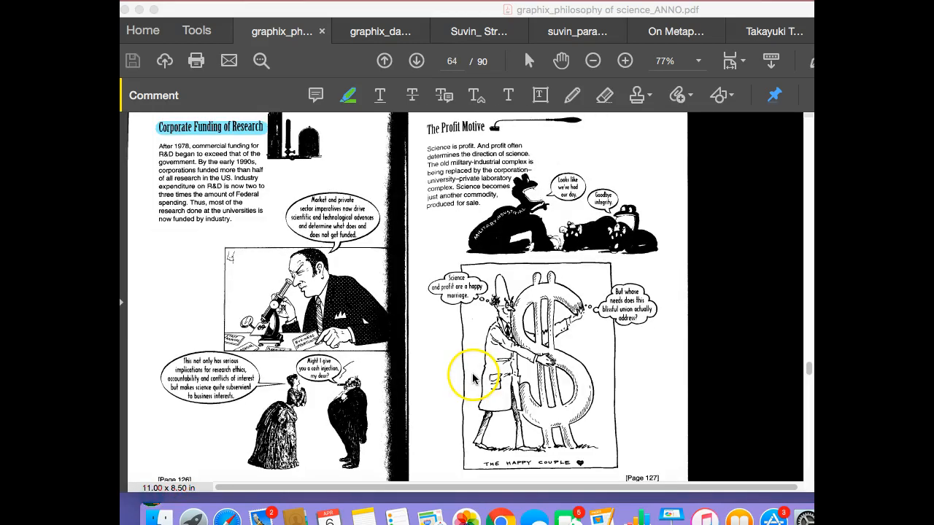